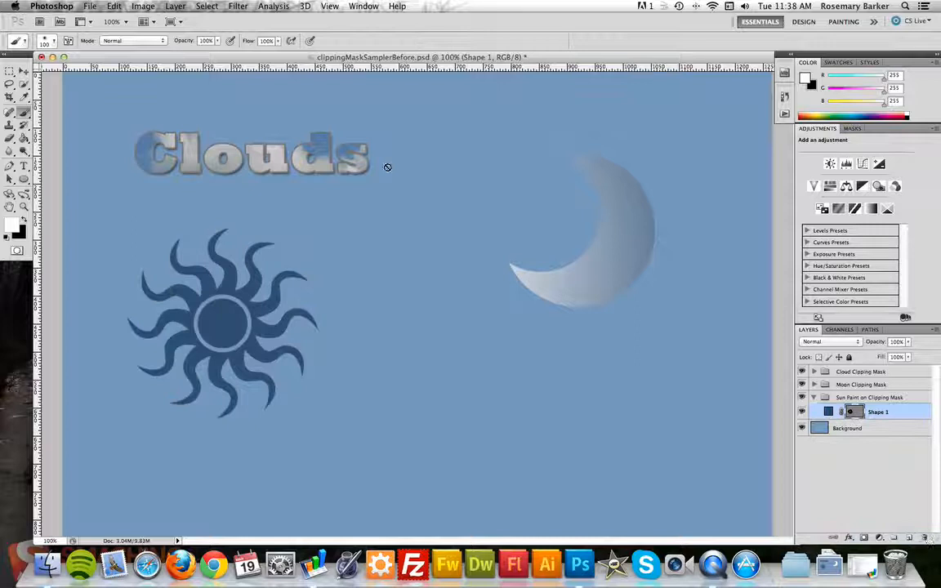
mouse_move(268, 278)
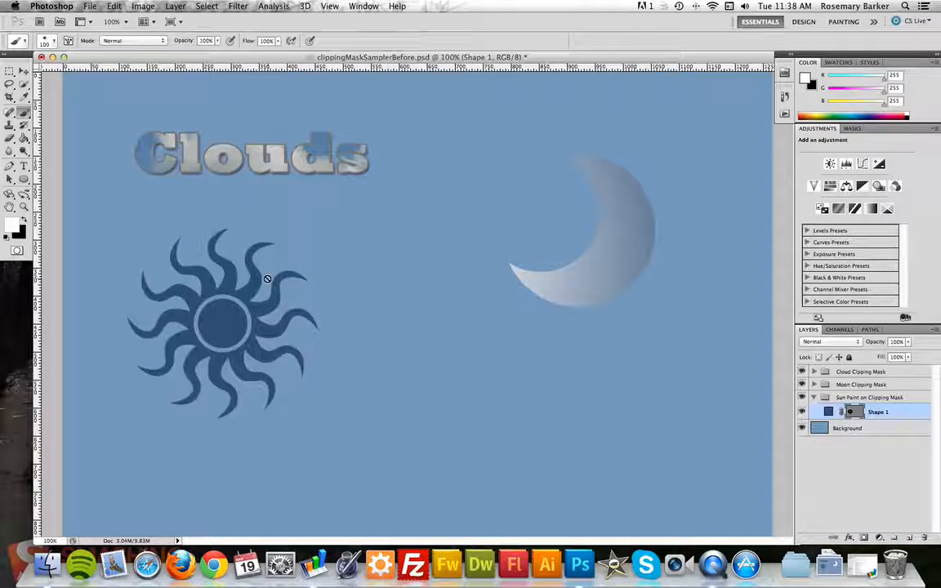
mouse_move(674, 372)
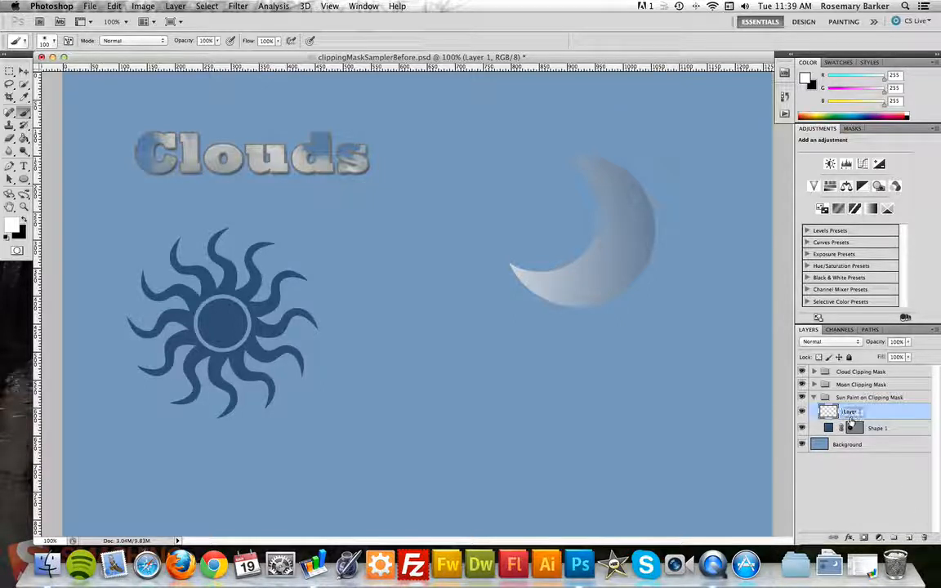
Rename the new layer above the sun shape to 'Halo'.
double_click(853, 412)
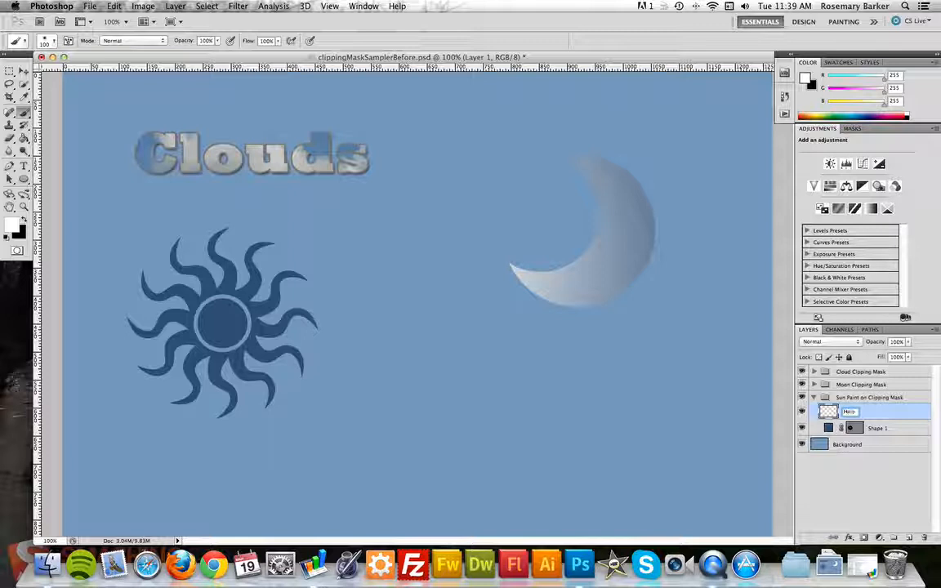
text(Halo)
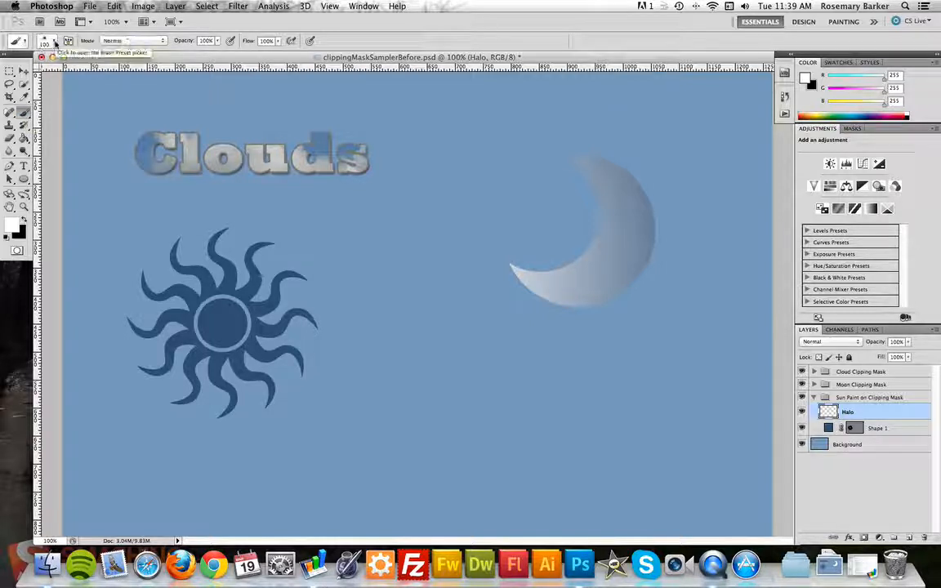
Adjust the Brush tool's size and hardness to a soft round brush.
click(46, 41)
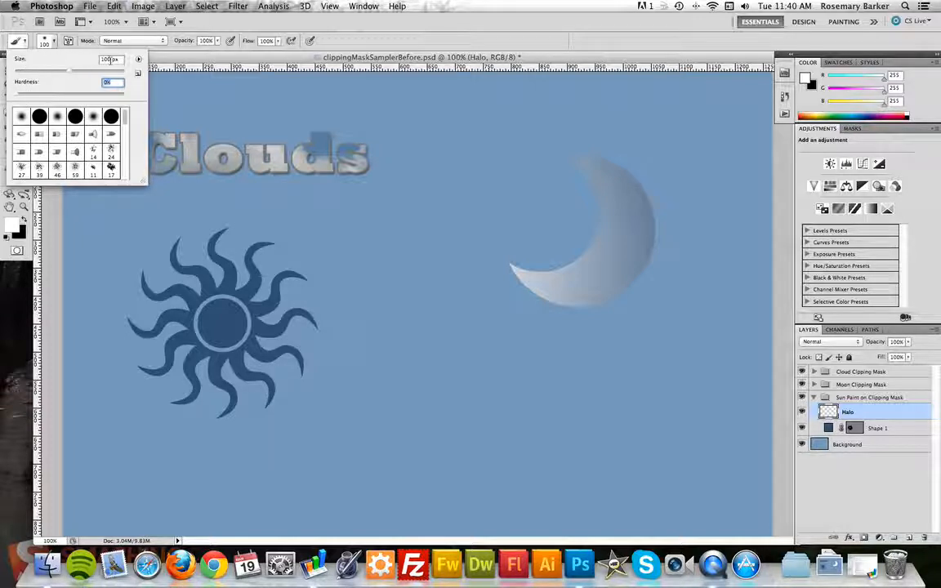
mouse_move(106, 59)
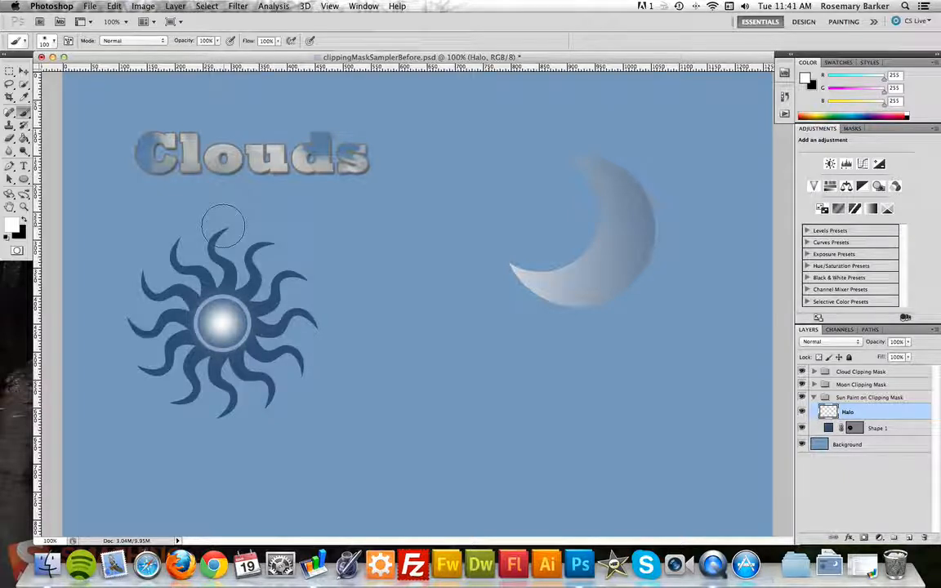
Paint white glow strokes over the sun's top, right side and lower left on the Halo layer.
drag(226, 225, 269, 232)
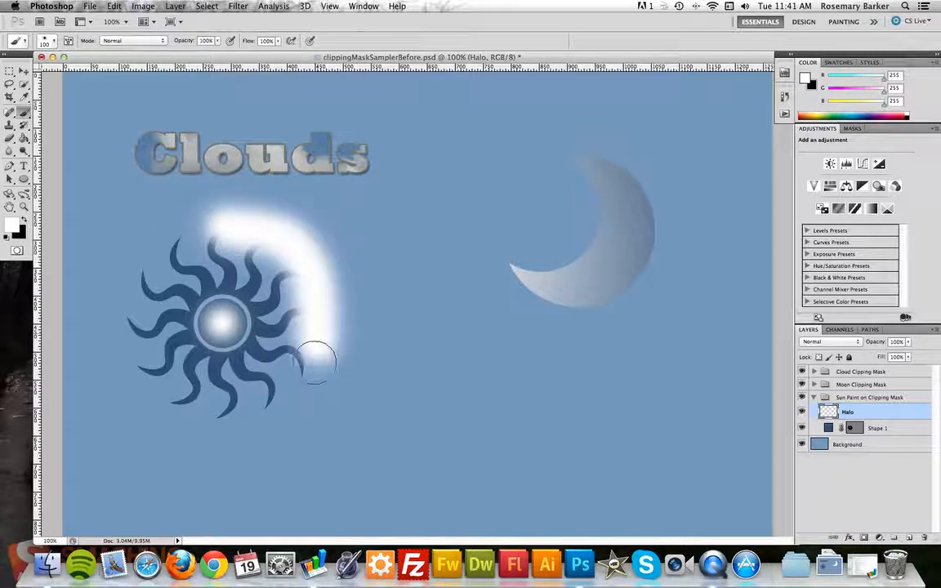
drag(314, 363, 193, 409)
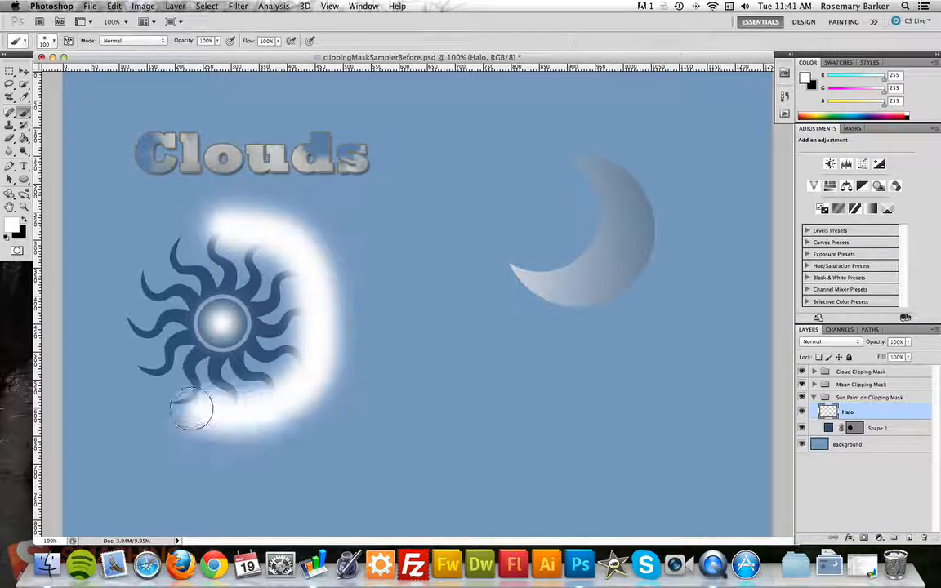
drag(193, 408, 147, 277)
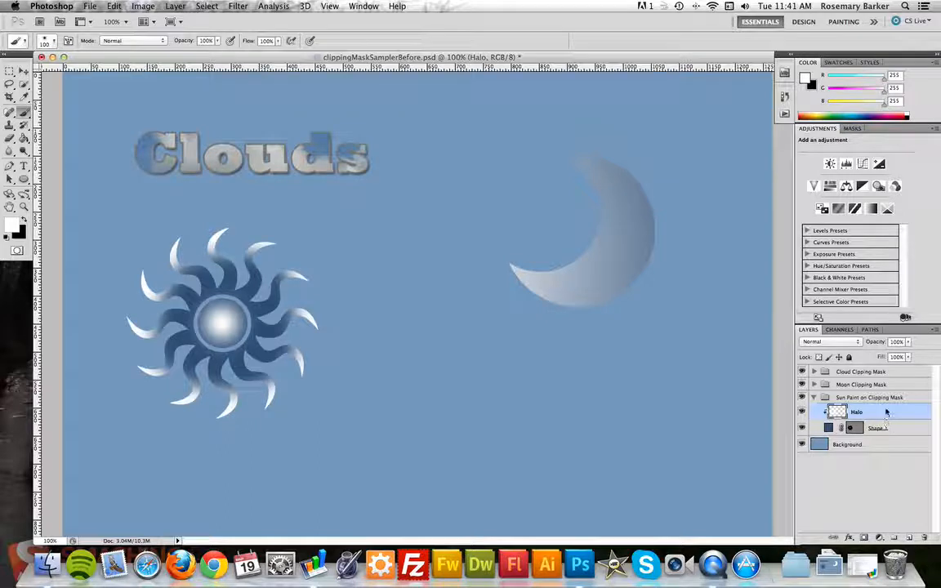
View the Halo layer's context menu and dismiss it without changes.
right_click(858, 412)
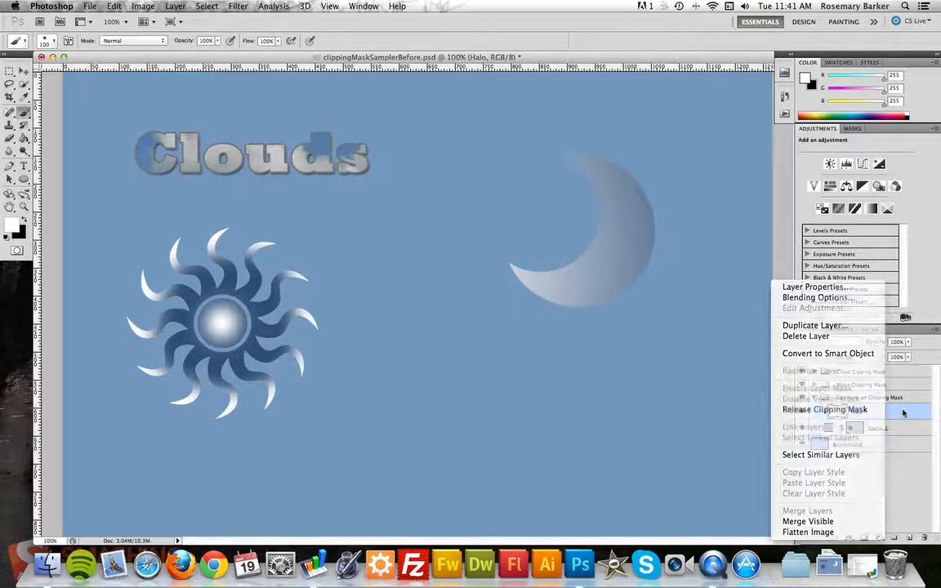
click(825, 409)
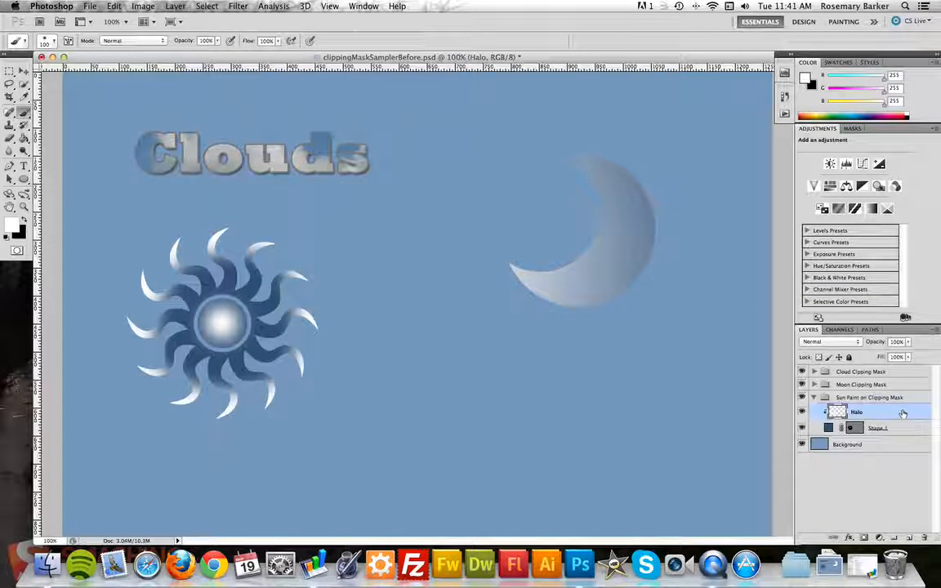